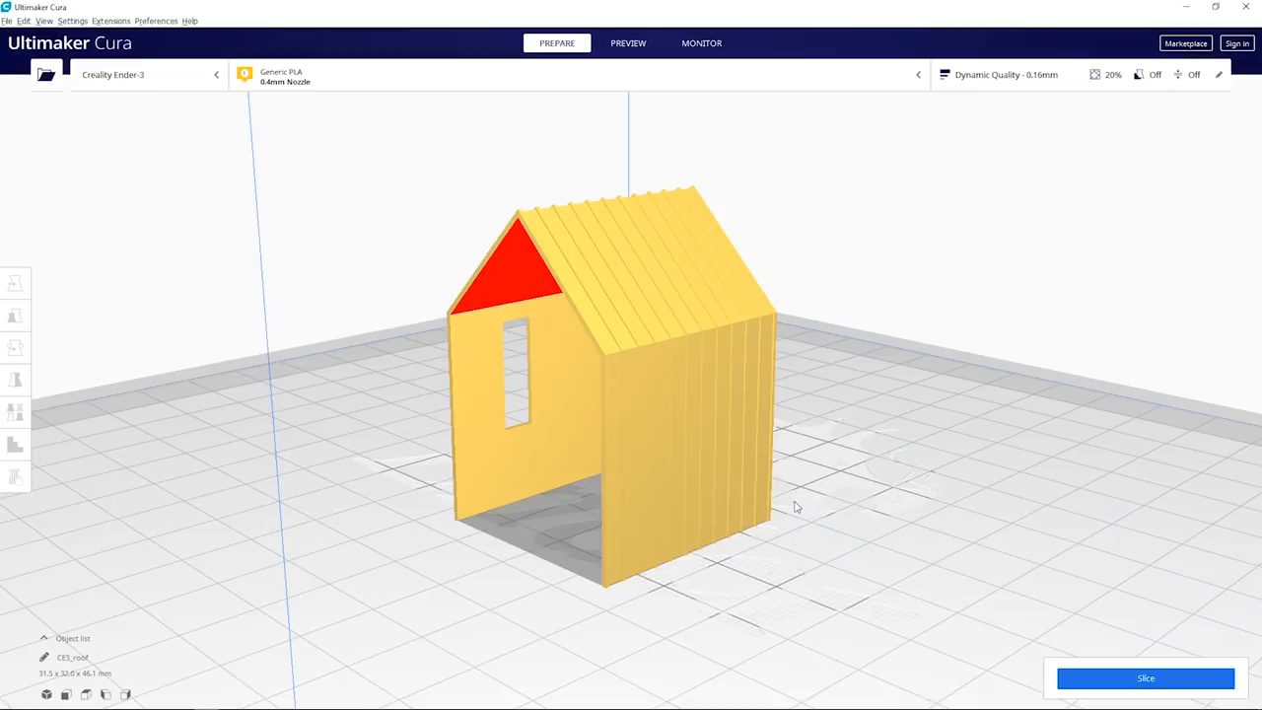
- Switch the house model's print profile to Standard Quality in the custom settings panel
click(1005, 75)
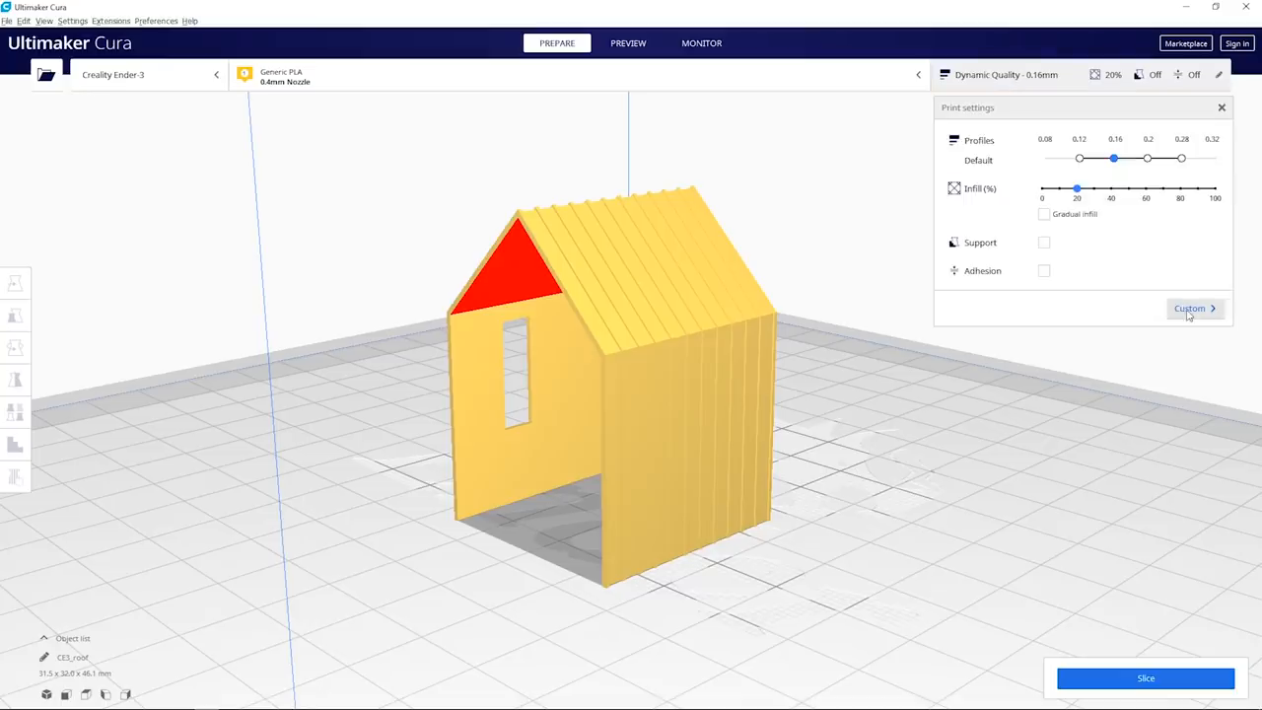
click(1191, 308)
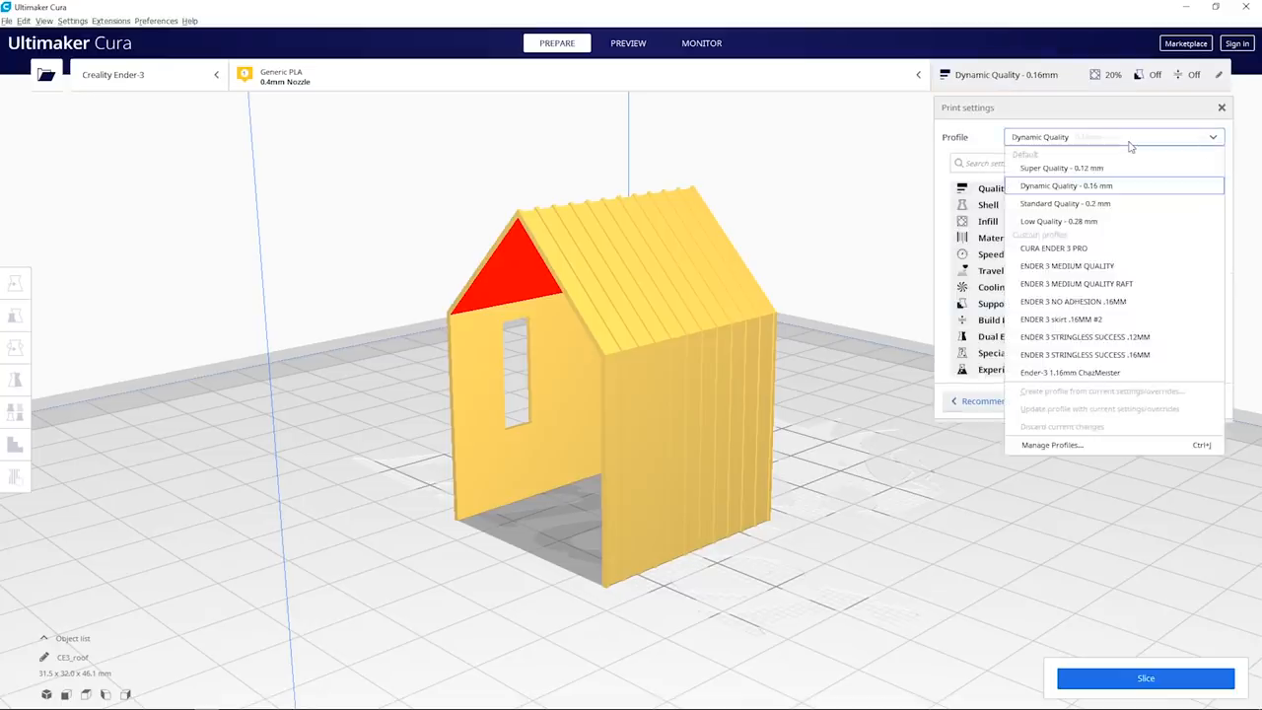
click(1065, 203)
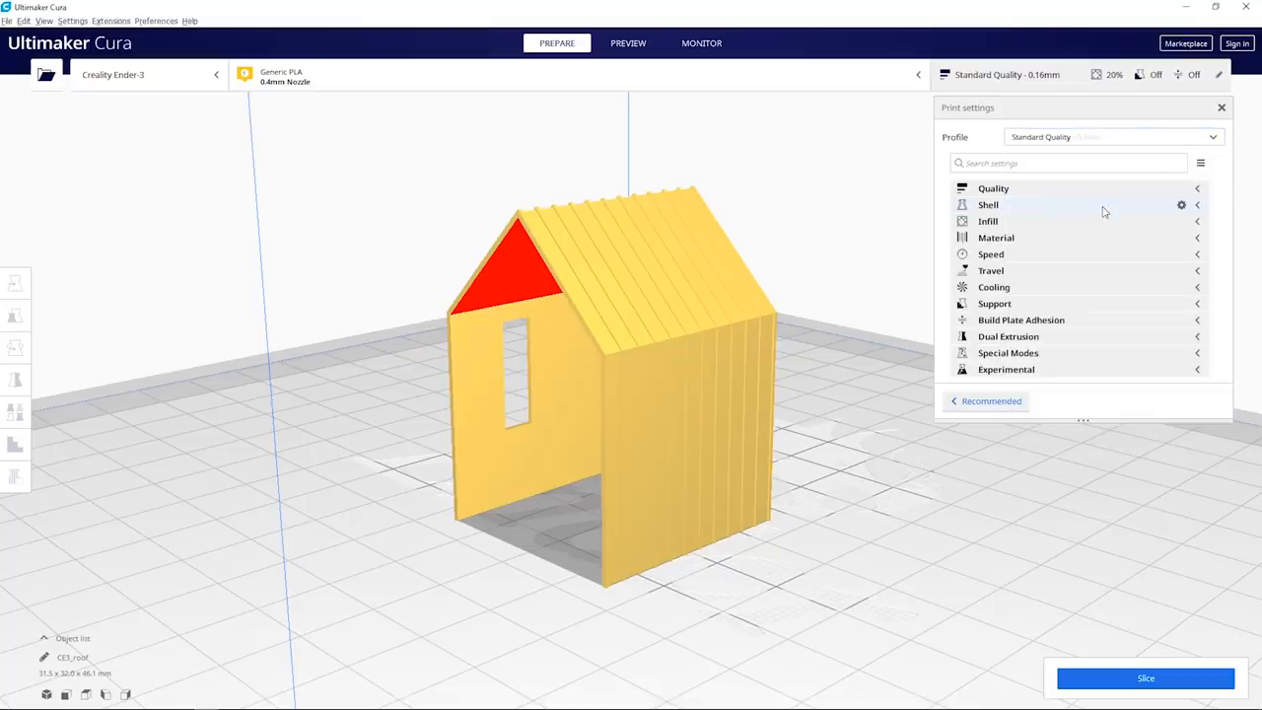